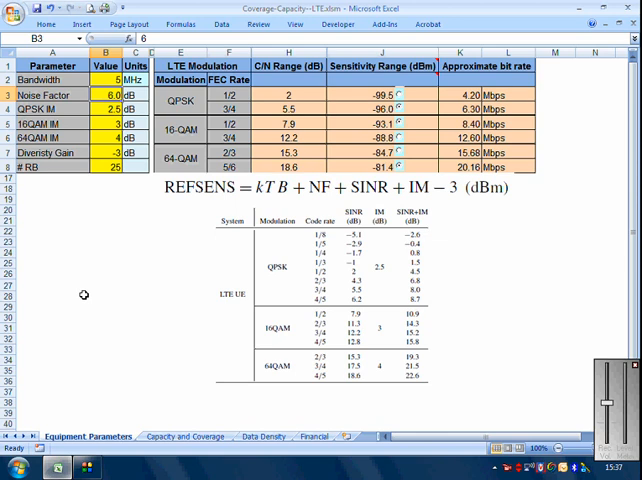
{"action": "mouse_move", "coordinate": [200, 300]}
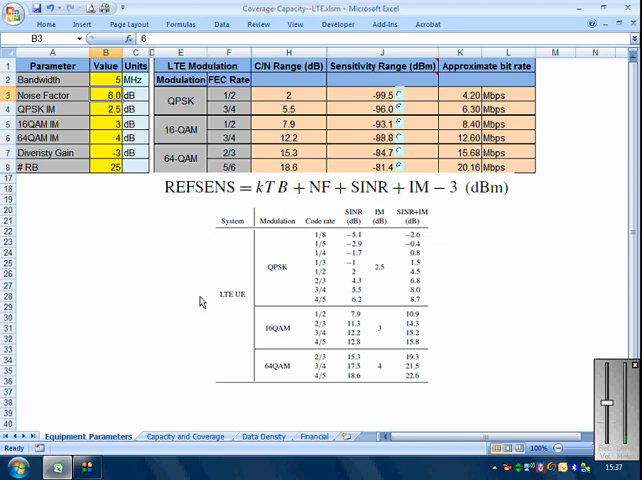
{"action": "mouse_move", "coordinate": [184, 362]}
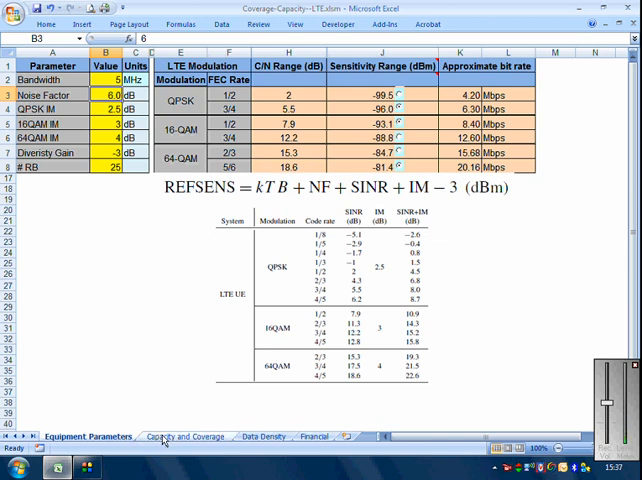
Step: Browse the Capacity and Coverage, Data Density and Financial sheets, returning to Equipment Parameters
{"action": "left_click", "coordinate": [182, 436]}
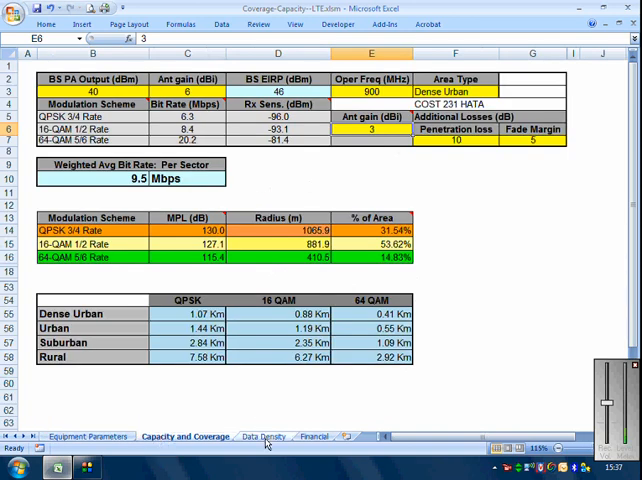
{"action": "left_click", "coordinate": [264, 436]}
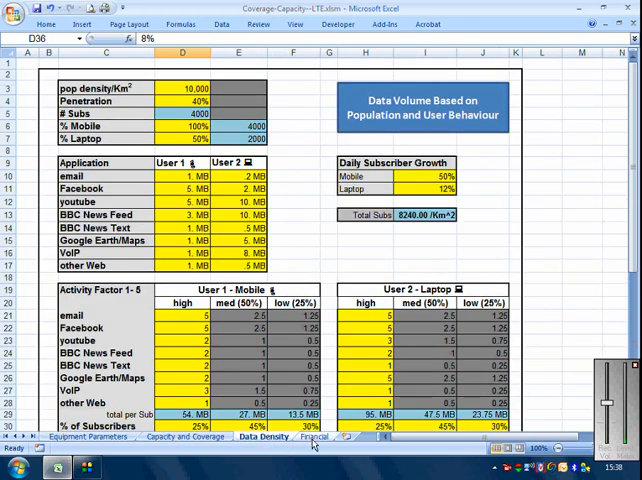
{"action": "left_click", "coordinate": [316, 436]}
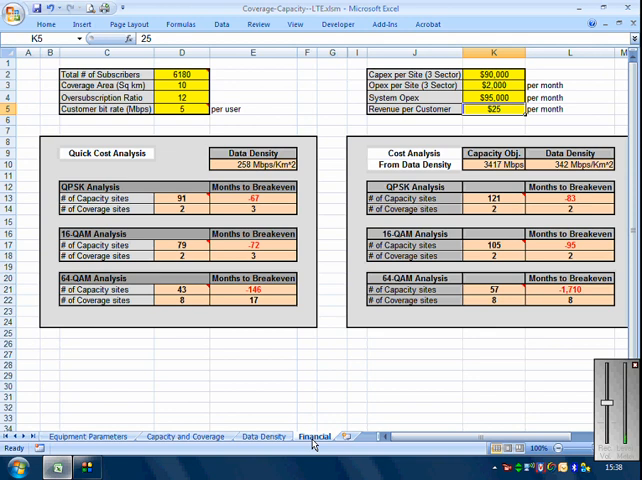
{"action": "mouse_move", "coordinate": [266, 440]}
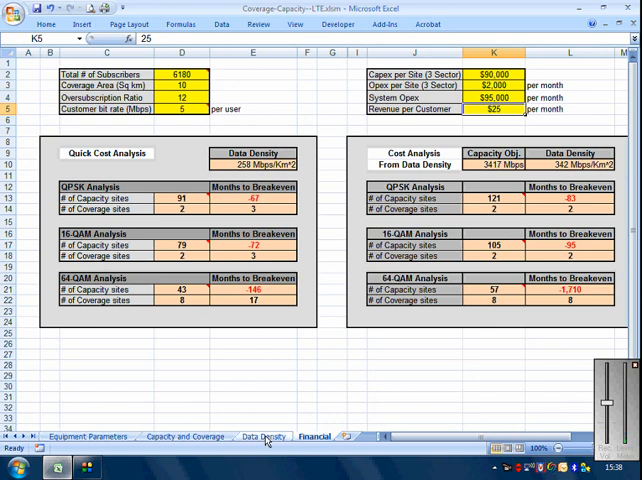
{"action": "left_click", "coordinate": [264, 436]}
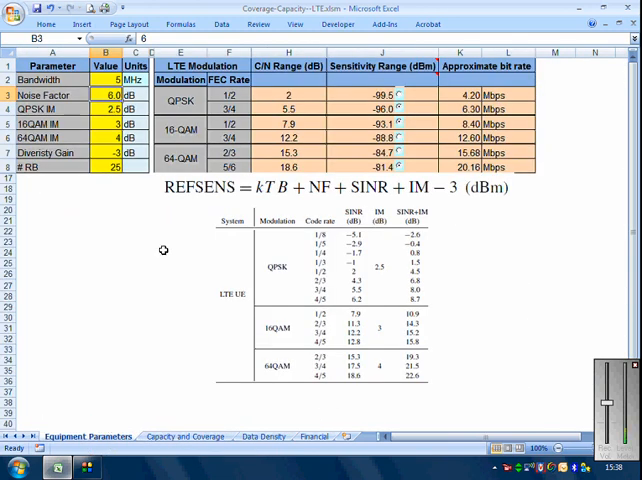
{"action": "mouse_move", "coordinate": [174, 104]}
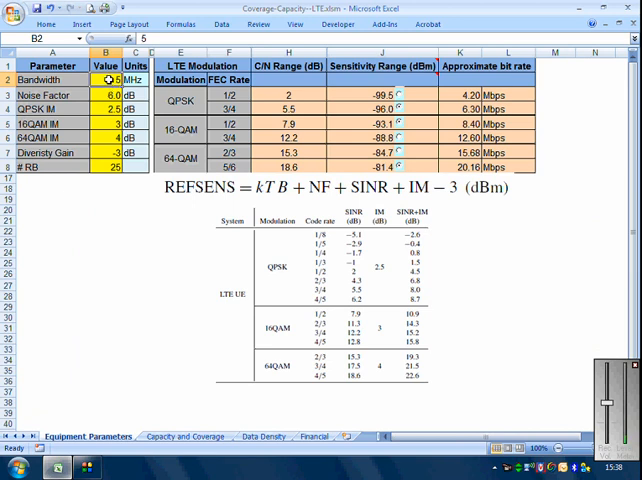
Step: Review the bandwidth, noise factor, implementation margins, diversity gain and resource block values
{"action": "left_click", "coordinate": [104, 92]}
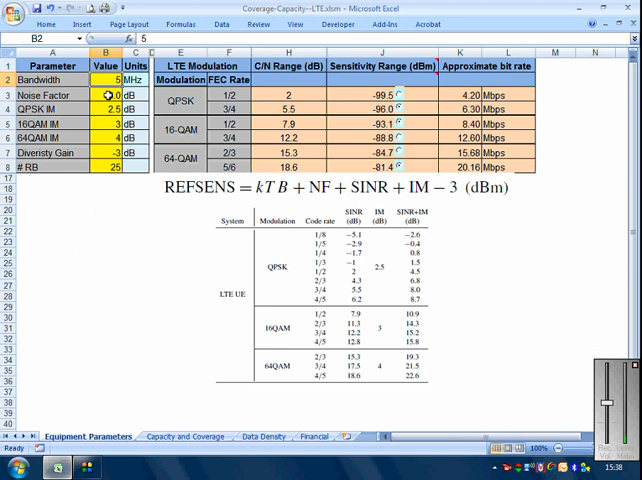
{"action": "left_click", "coordinate": [100, 92]}
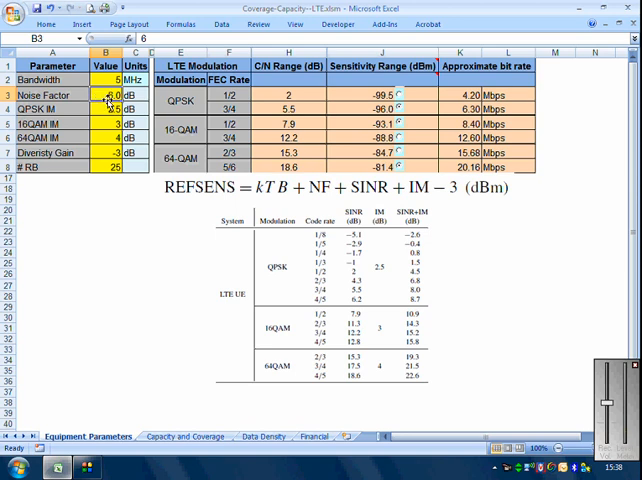
{"action": "left_click_drag", "start_coordinate": [104, 92], "coordinate": [104, 136]}
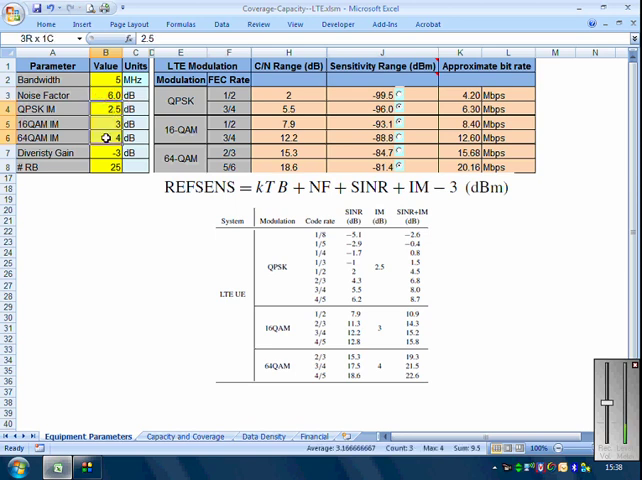
{"action": "left_click", "coordinate": [98, 104]}
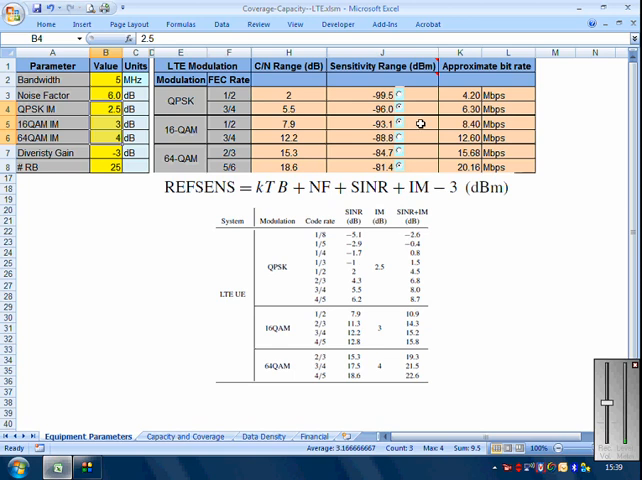
{"action": "mouse_move", "coordinate": [382, 112]}
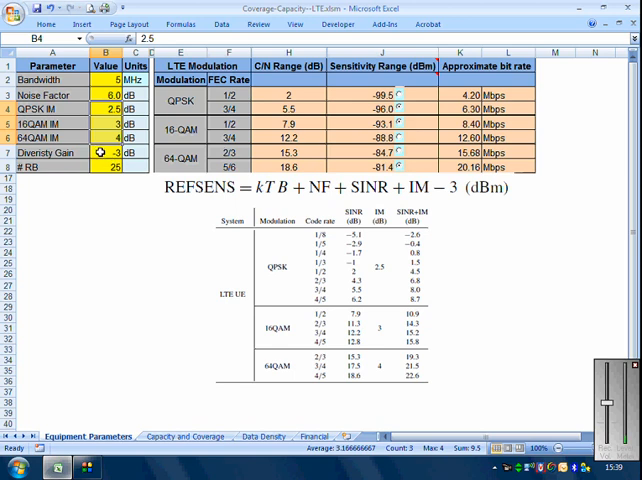
{"action": "left_click", "coordinate": [102, 152]}
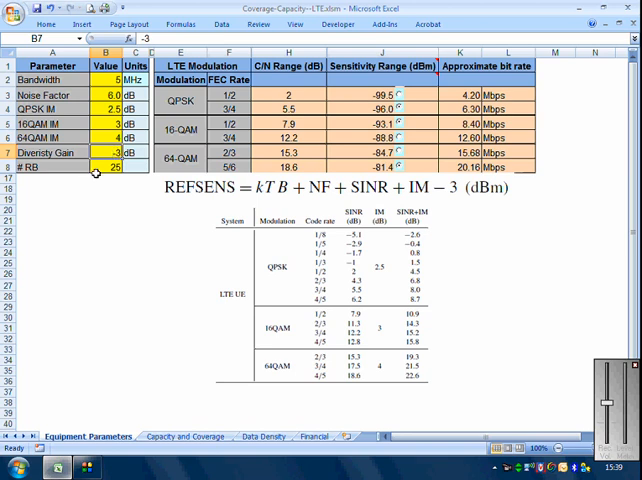
{"action": "left_click", "coordinate": [100, 166]}
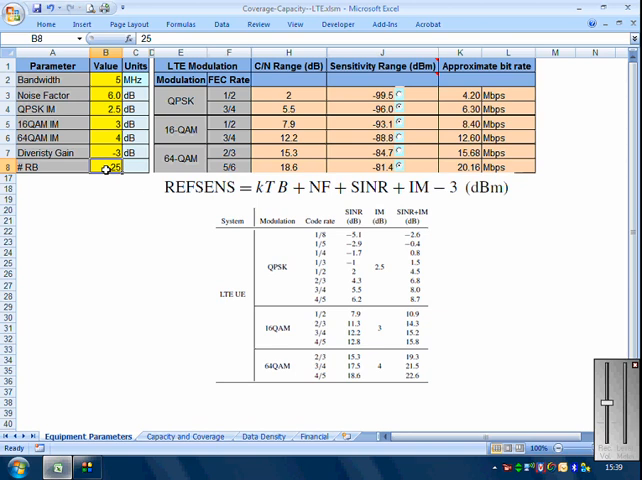
Step: Set the bandwidth to 10 MHz and the resource block count to 50
{"action": "left_click", "coordinate": [104, 80]}
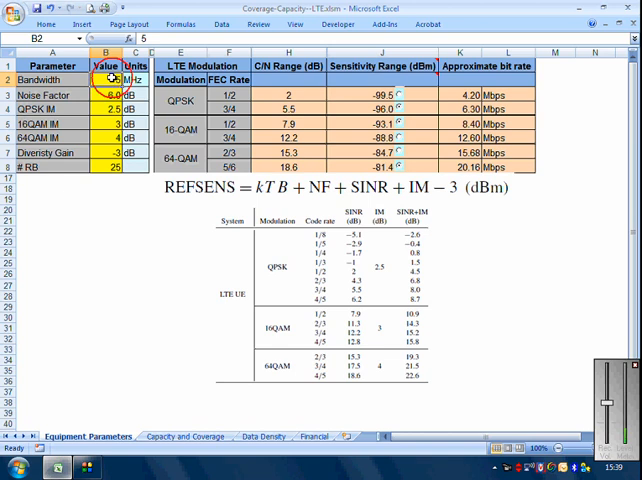
{"action": "type", "text": "10"}
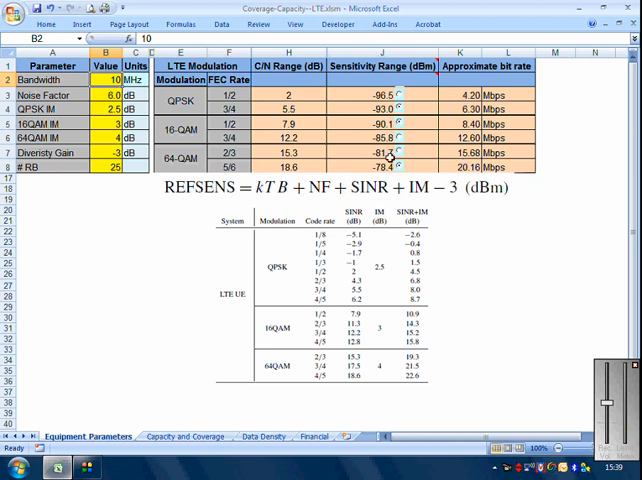
{"action": "left_click", "coordinate": [104, 168]}
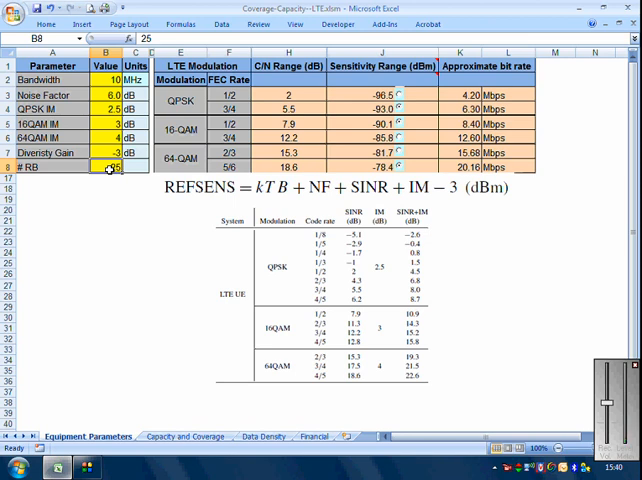
{"action": "type", "text": "50"}
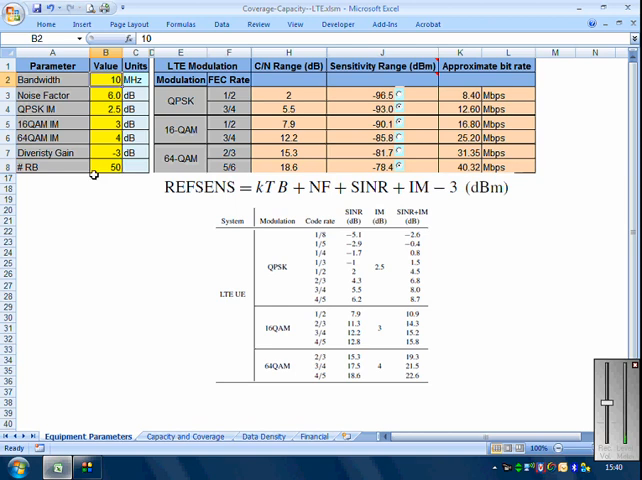
{"action": "left_click", "coordinate": [104, 168]}
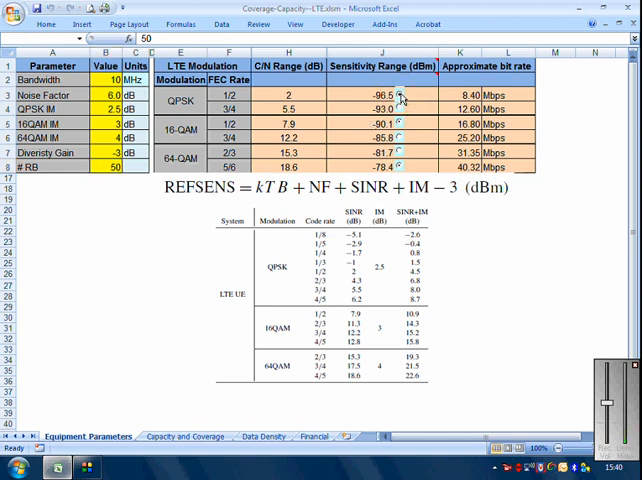
{"action": "mouse_move", "coordinate": [400, 136]}
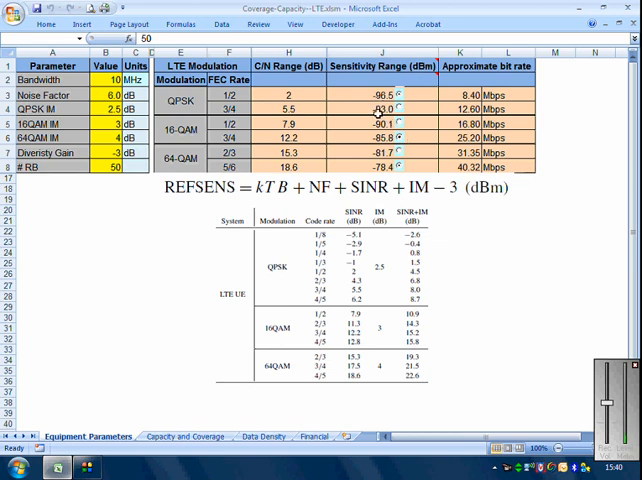
{"action": "mouse_move", "coordinate": [144, 384]}
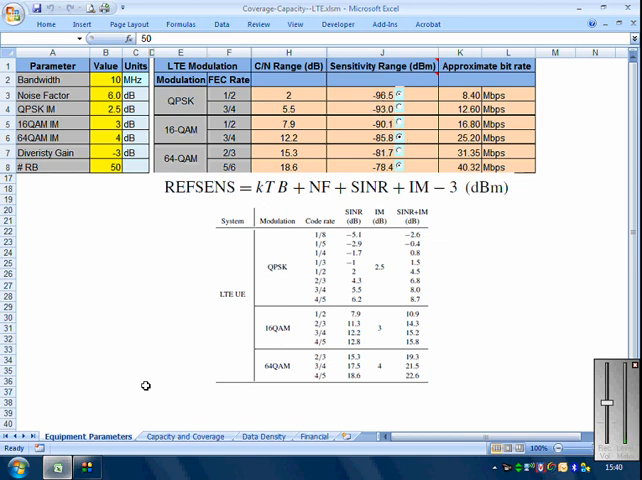
Step: Show the Capacity and Coverage sheet with the 14.0 Mbps weighted average bit rate
{"action": "left_click", "coordinate": [184, 436]}
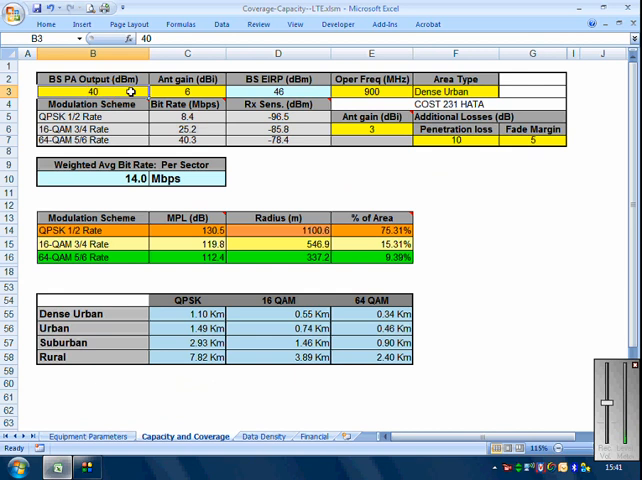
Step: After reviewing antenna gain and EIRP, set the area type to Urban and antenna gain to 1 dBi
{"action": "left_click", "coordinate": [186, 92]}
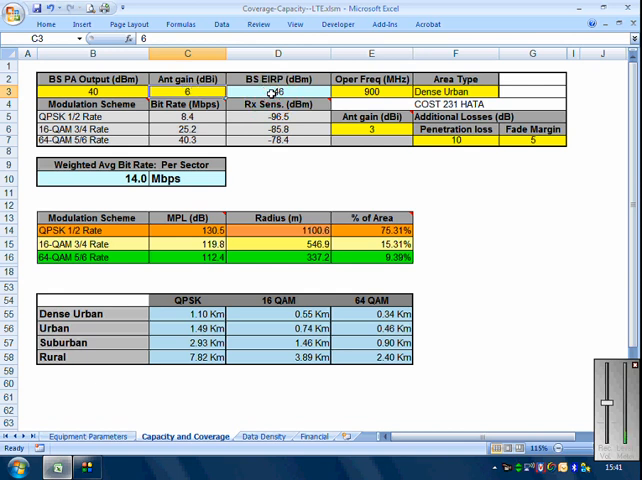
{"action": "left_click", "coordinate": [278, 92]}
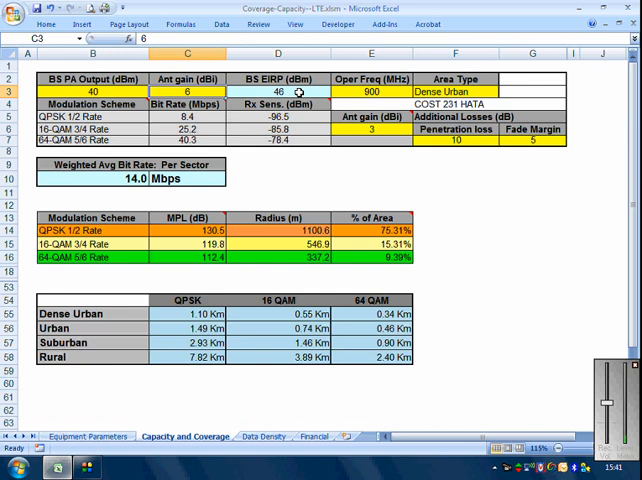
{"action": "left_click", "coordinate": [372, 92]}
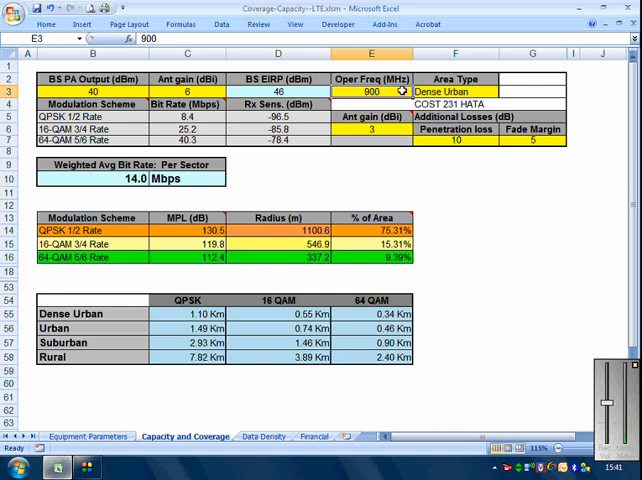
{"action": "left_click", "coordinate": [456, 92]}
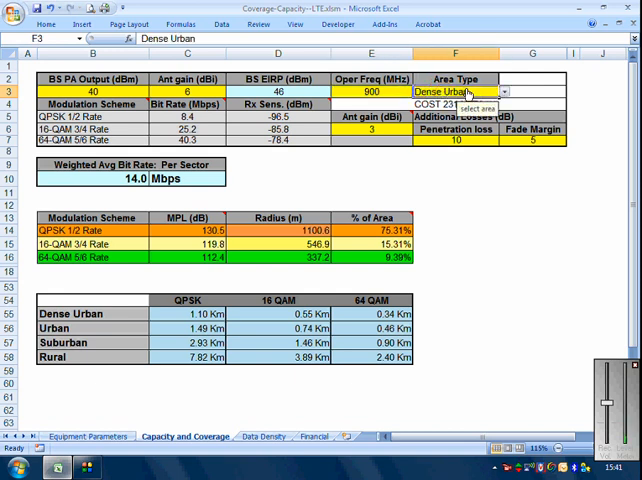
{"action": "left_click", "coordinate": [504, 92]}
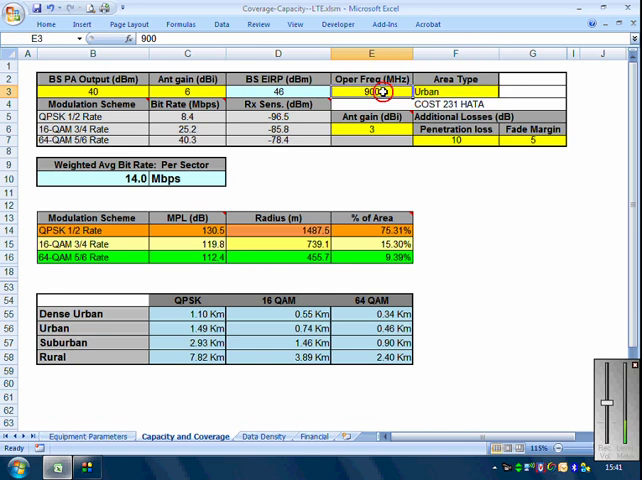
{"action": "mouse_move", "coordinate": [378, 92]}
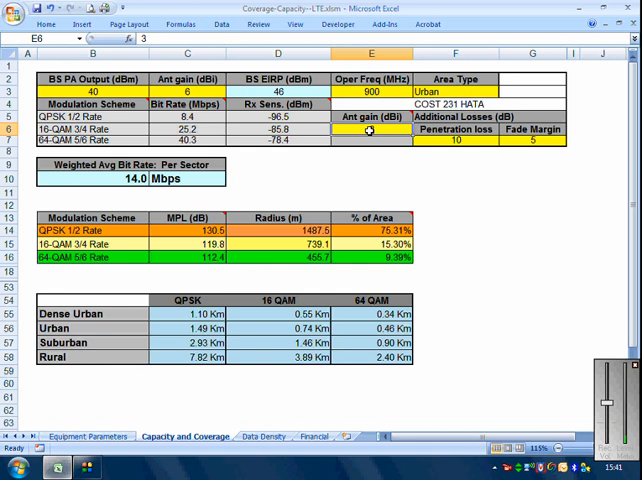
{"action": "type", "text": "1"}
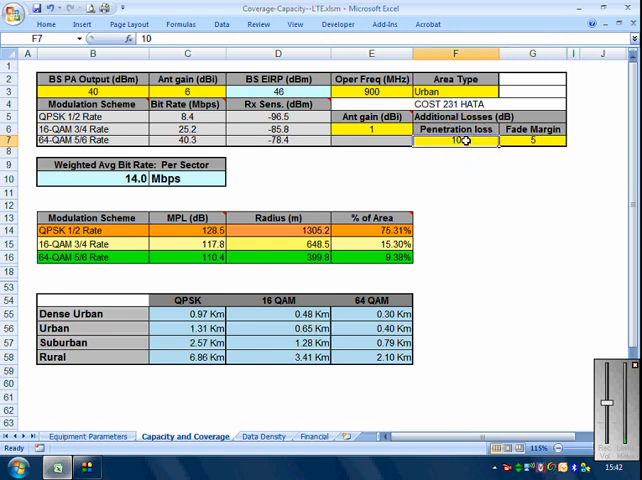
Step: Review the radius table, then set the area type to Dense Urban so the QPSK radius is about 965.7 m
{"action": "scroll", "scroll_direction": "down", "scroll_amount": 3}
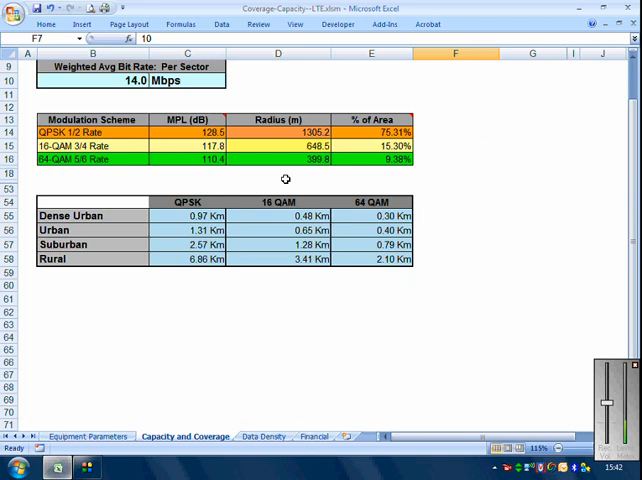
{"action": "mouse_move", "coordinate": [170, 152]}
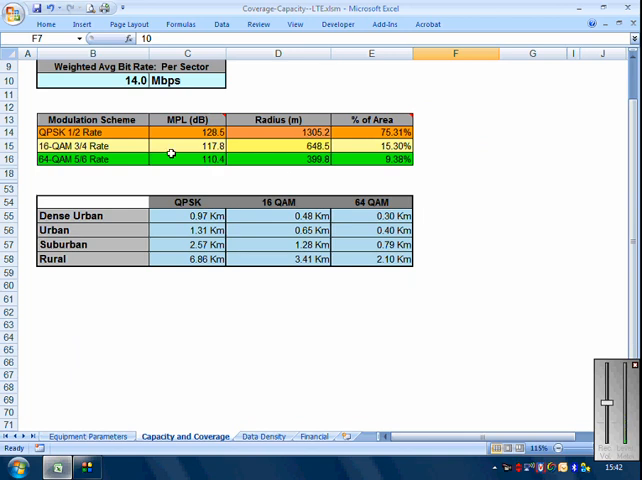
{"action": "scroll", "scroll_direction": "up", "scroll_amount": 3}
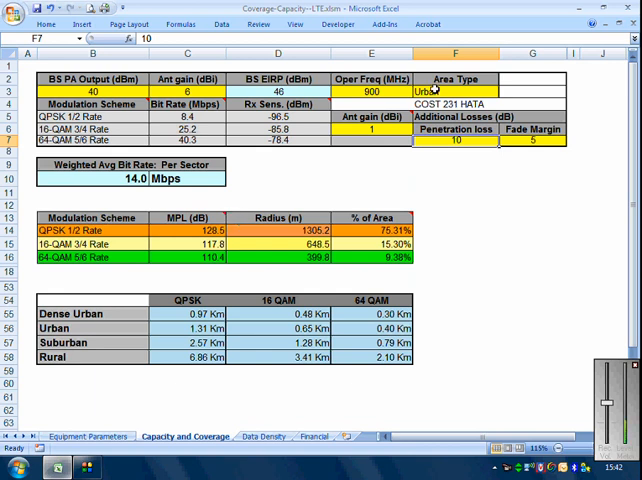
{"action": "left_click", "coordinate": [456, 92]}
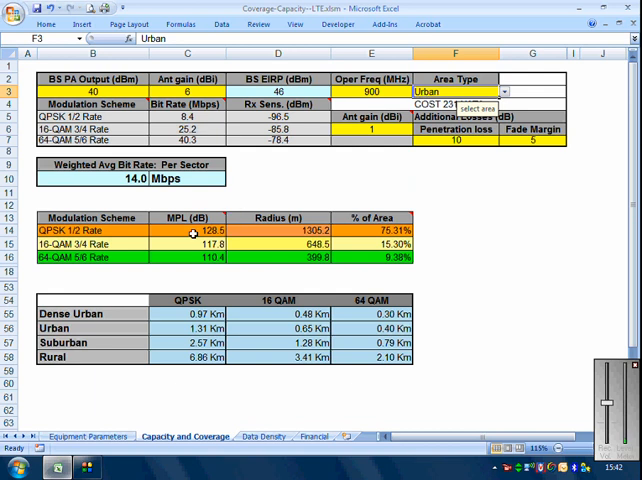
{"action": "mouse_move", "coordinate": [178, 224]}
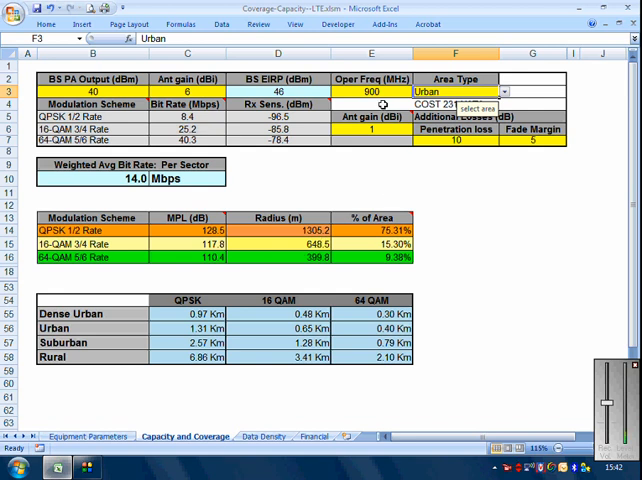
{"action": "left_click", "coordinate": [372, 92]}
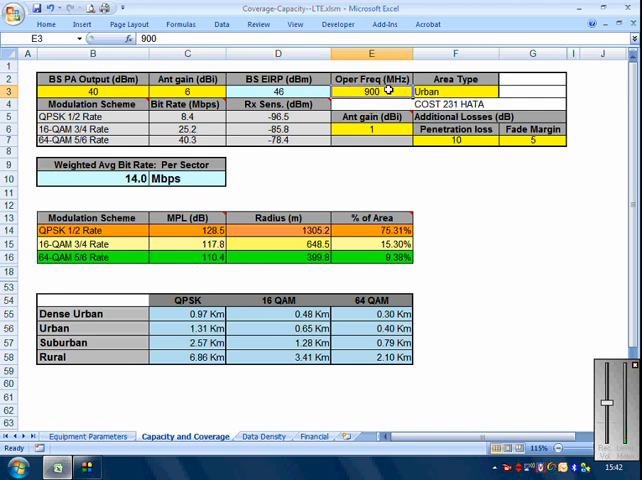
{"action": "left_click", "coordinate": [456, 92]}
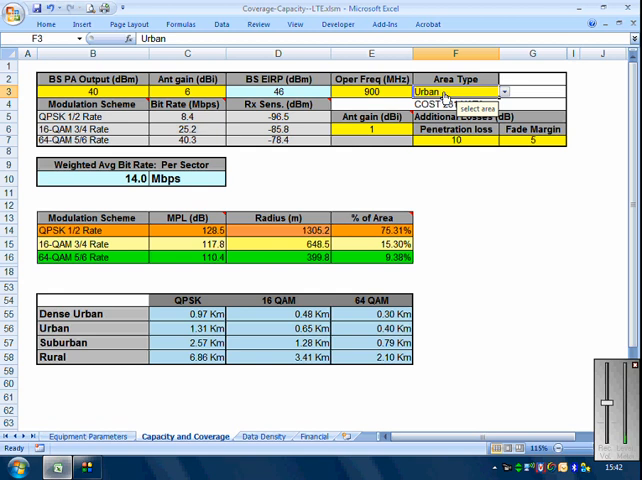
{"action": "left_click", "coordinate": [504, 92]}
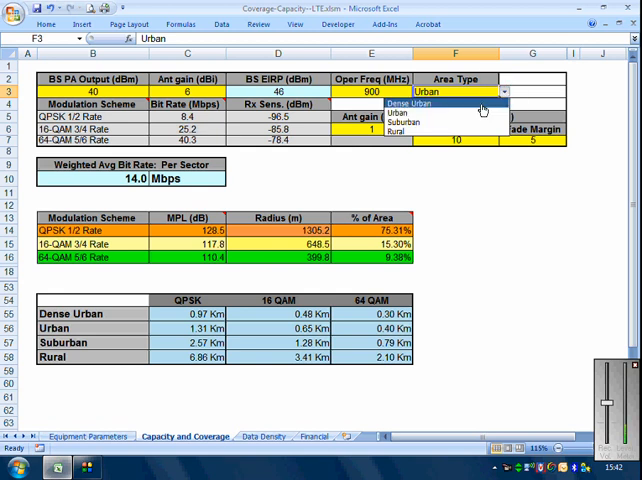
{"action": "left_click", "coordinate": [400, 104]}
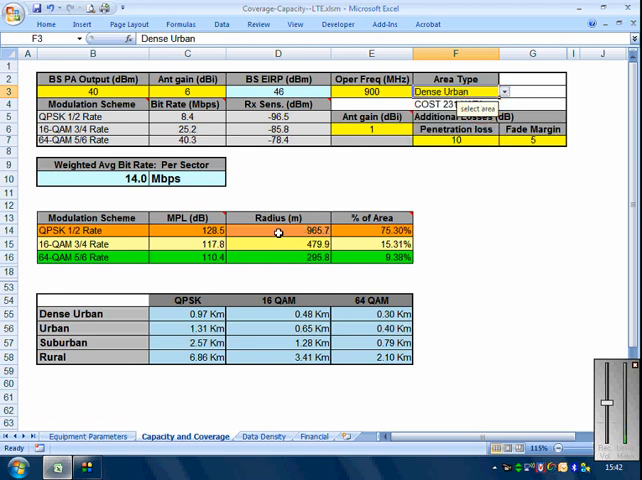
{"action": "mouse_move", "coordinate": [292, 248]}
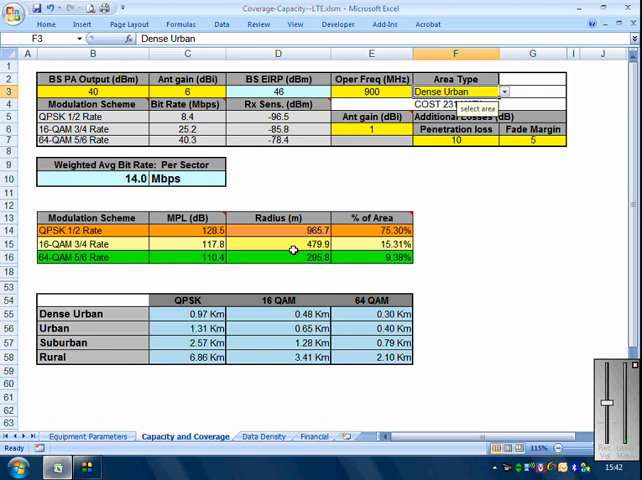
{"action": "mouse_move", "coordinate": [368, 272]}
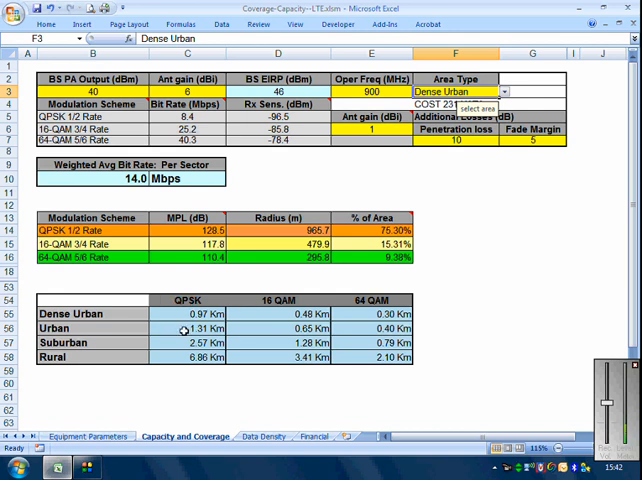
{"action": "mouse_move", "coordinate": [110, 368]}
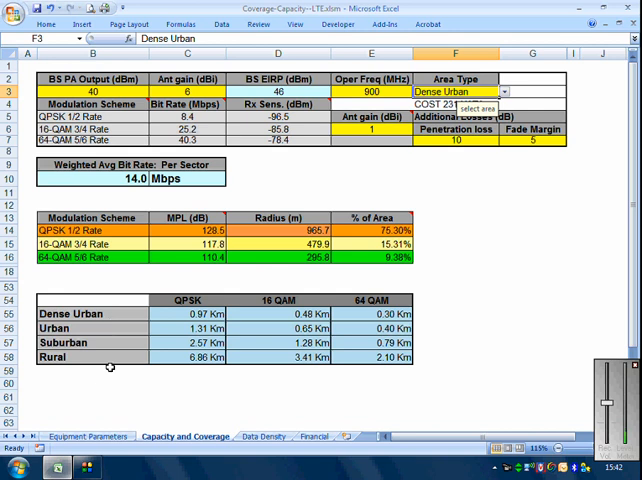
{"action": "mouse_move", "coordinate": [380, 278]}
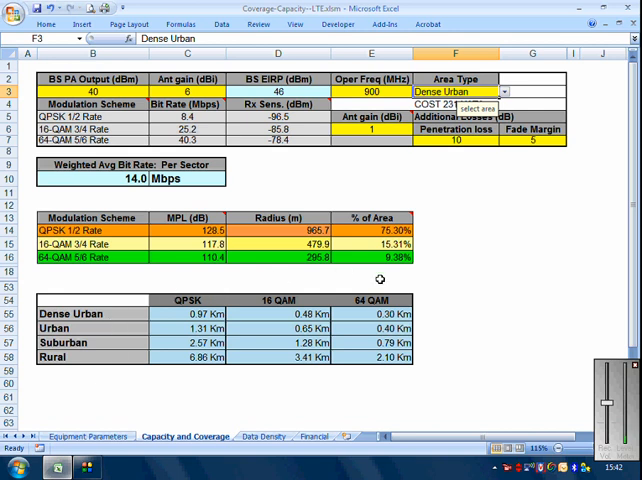
{"action": "mouse_move", "coordinate": [236, 312]}
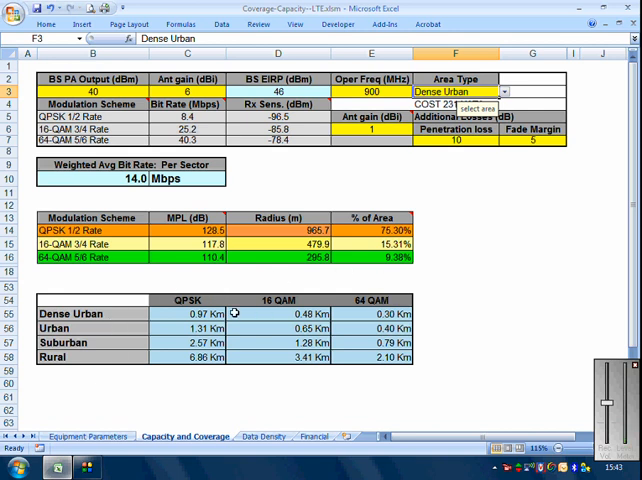
{"action": "mouse_move", "coordinate": [210, 312]}
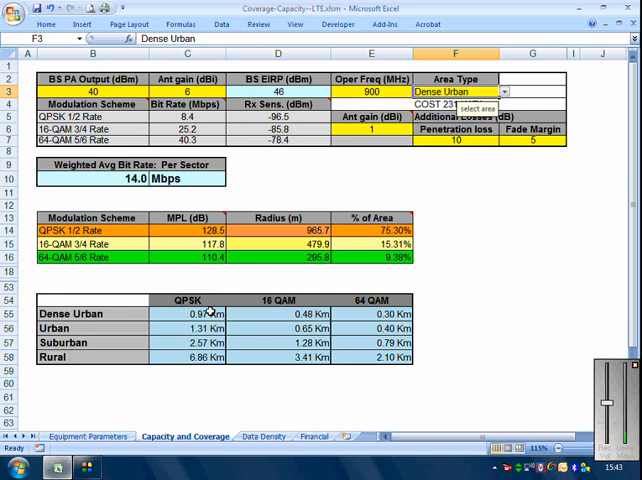
{"action": "mouse_move", "coordinate": [264, 326]}
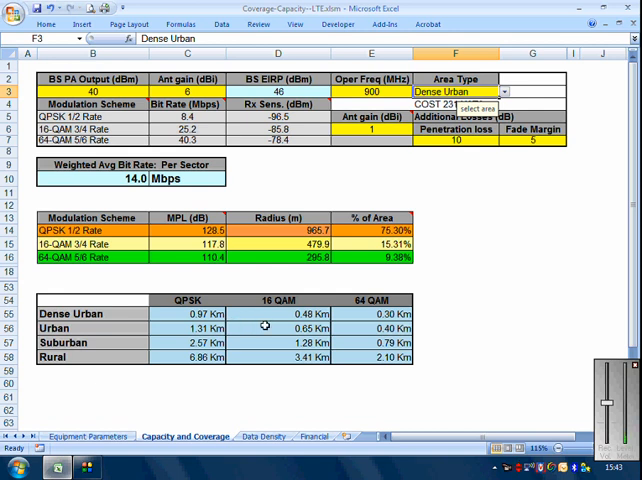
{"action": "mouse_move", "coordinate": [278, 342]}
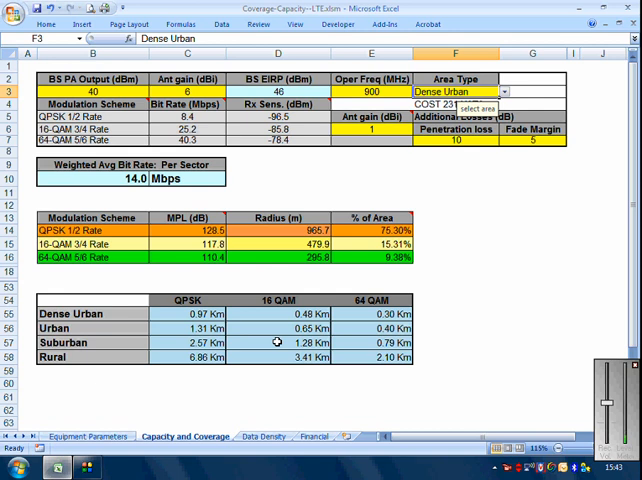
{"action": "mouse_move", "coordinate": [310, 366]}
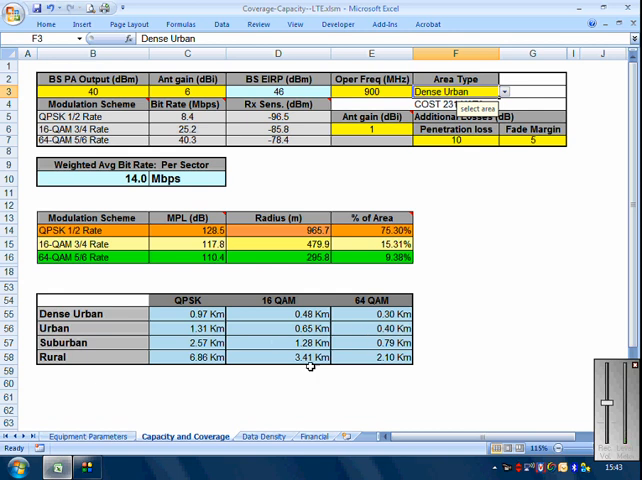
{"action": "mouse_move", "coordinate": [428, 216]}
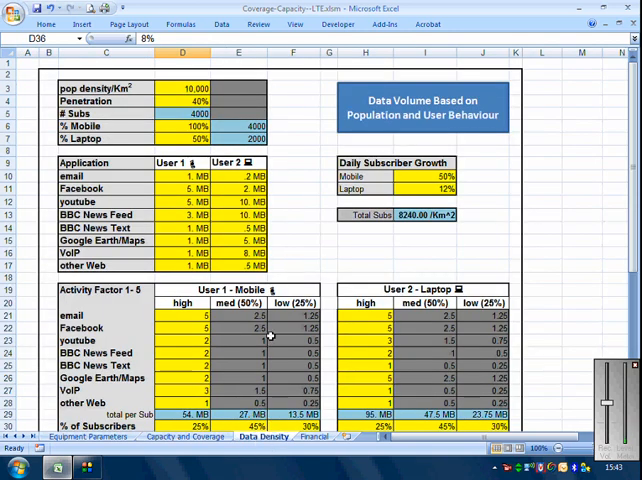
Step: Review the data density sheet and move to the Financial sheet with cost and breakeven analysis
{"action": "scroll", "scroll_direction": "down", "scroll_amount": 3}
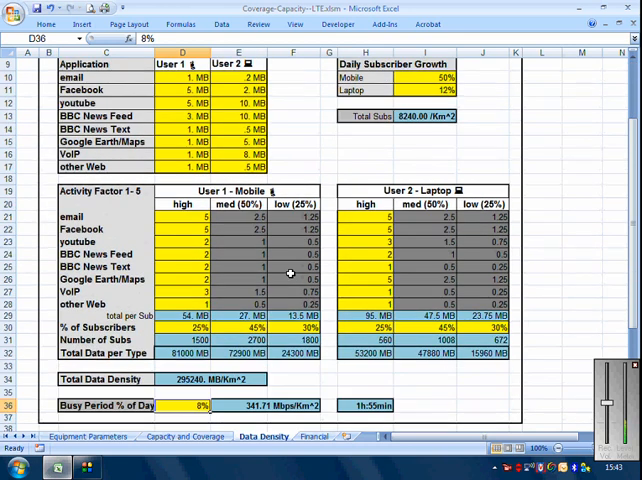
{"action": "scroll", "scroll_direction": "up", "scroll_amount": 3}
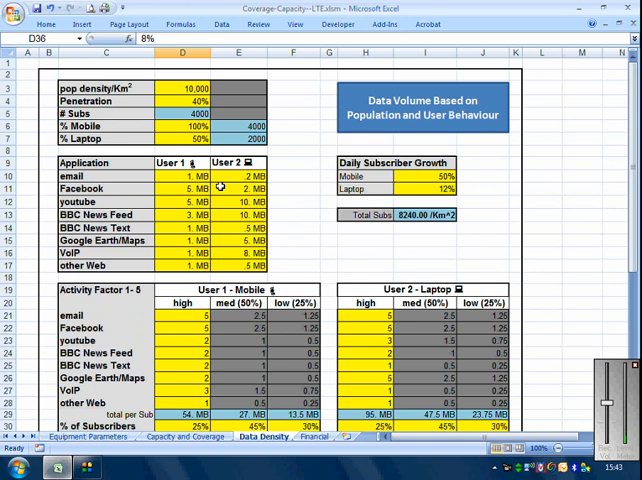
{"action": "mouse_move", "coordinate": [320, 368]}
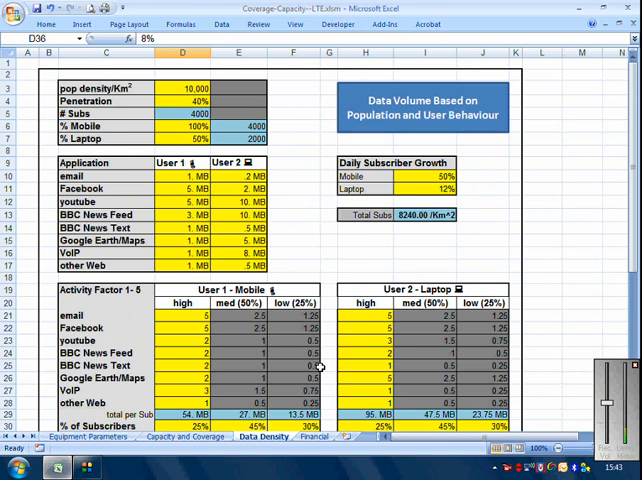
{"action": "left_click", "coordinate": [312, 436]}
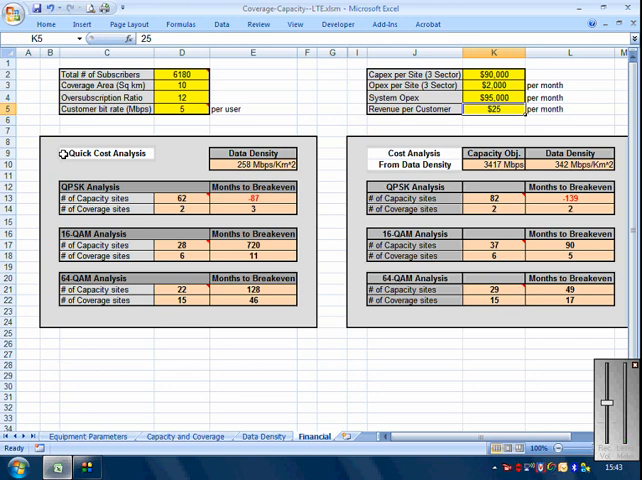
{"action": "mouse_move", "coordinate": [166, 200]}
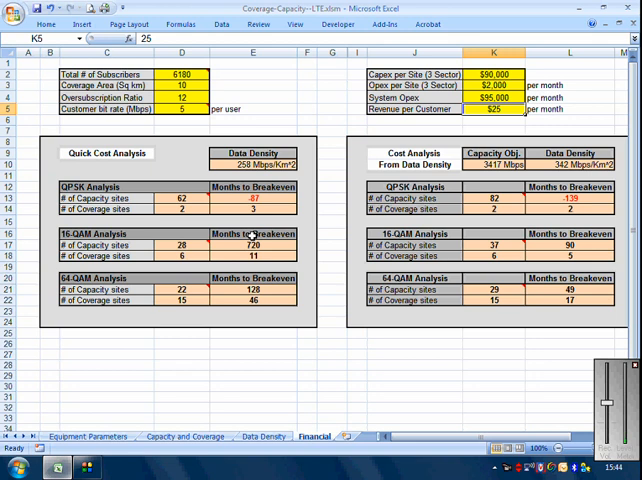
{"action": "mouse_move", "coordinate": [166, 138]}
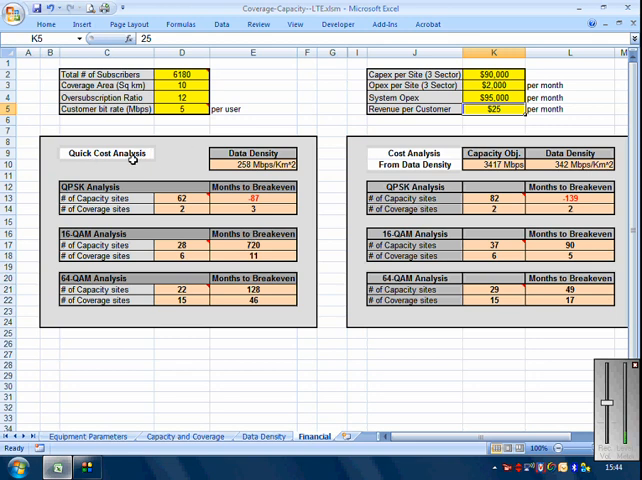
{"action": "left_click", "coordinate": [180, 74]}
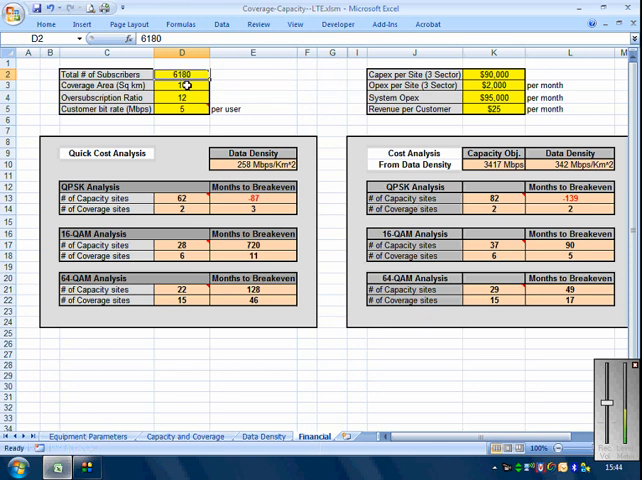
{"action": "left_click", "coordinate": [184, 84]}
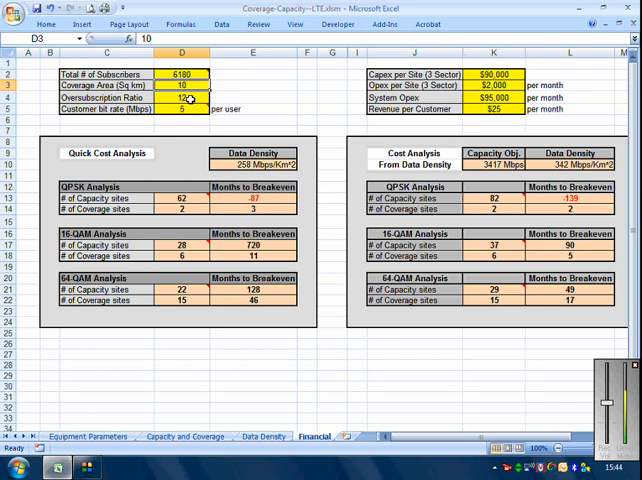
{"action": "left_click", "coordinate": [182, 108]}
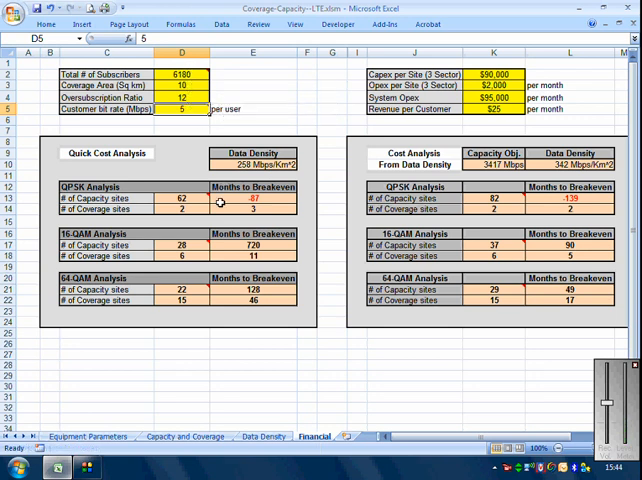
{"action": "mouse_move", "coordinate": [164, 168]}
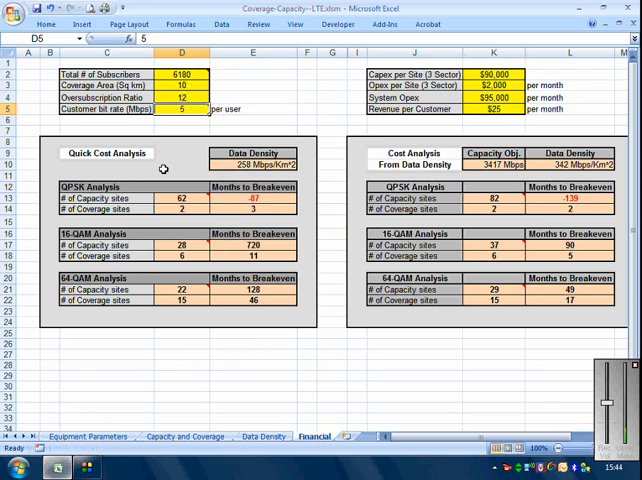
{"action": "mouse_move", "coordinate": [432, 232]}
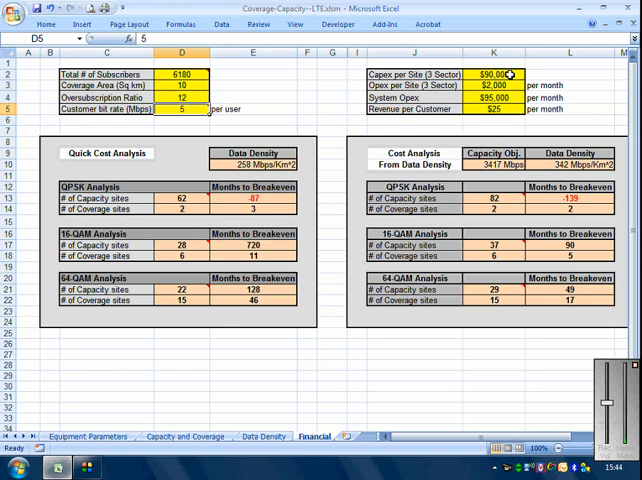
{"action": "left_click", "coordinate": [492, 74]}
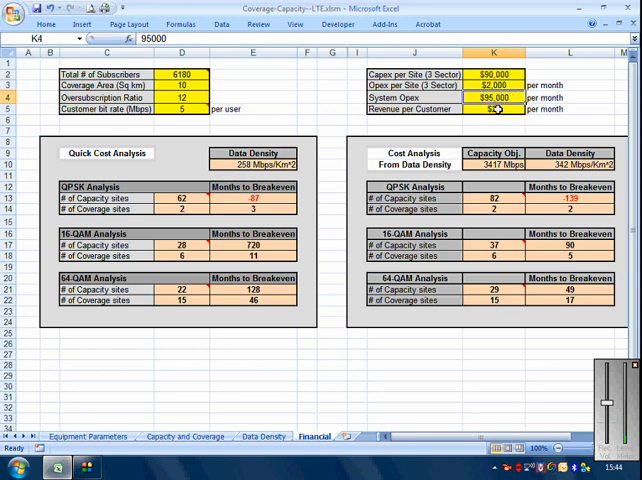
{"action": "left_click", "coordinate": [492, 108]}
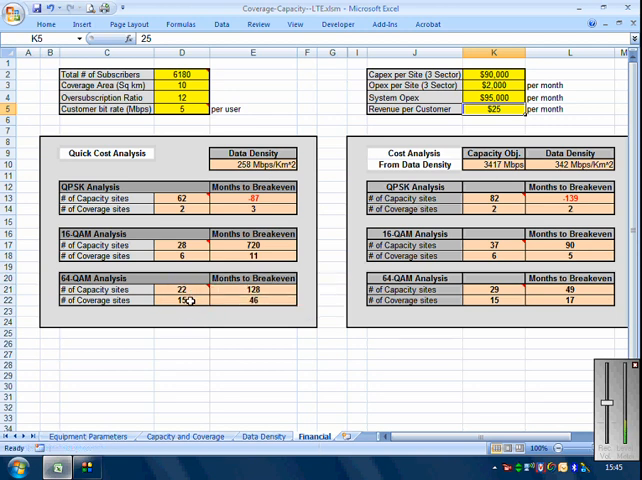
{"action": "left_click", "coordinate": [182, 84]}
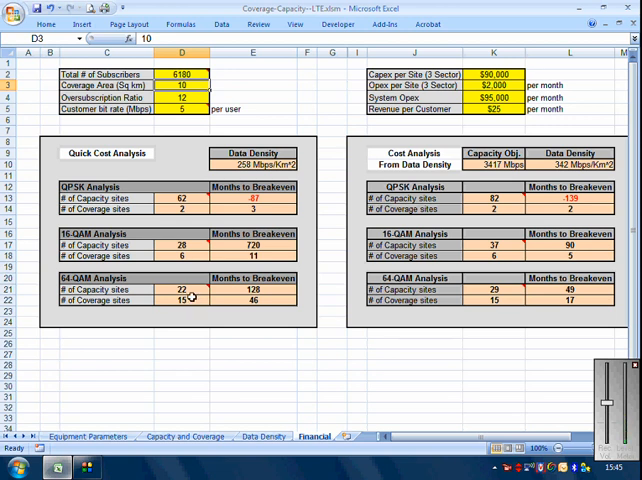
{"action": "mouse_move", "coordinate": [190, 296]}
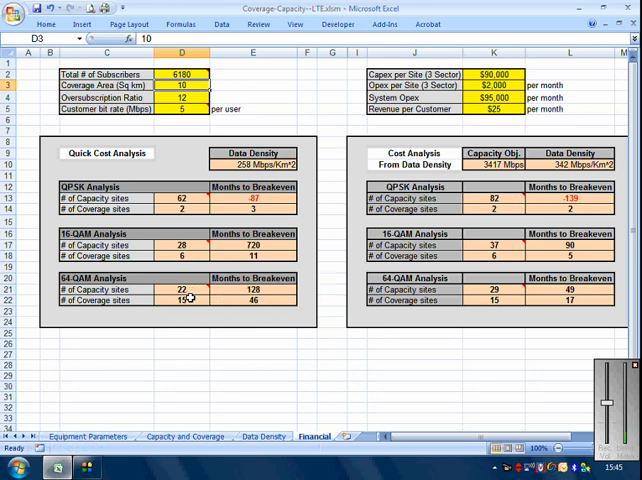
{"action": "mouse_move", "coordinate": [186, 296]}
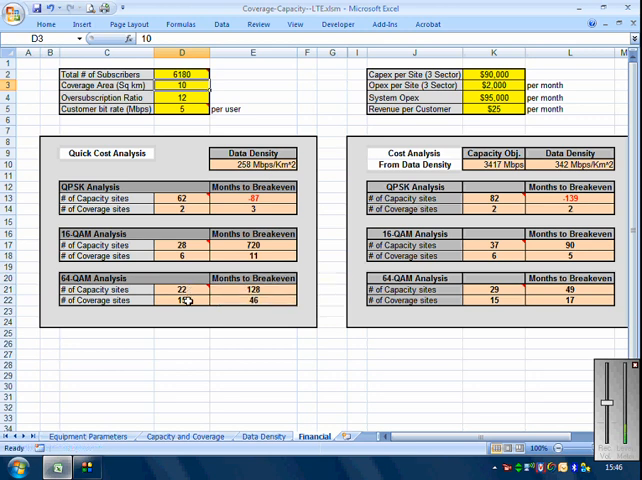
{"action": "mouse_move", "coordinate": [184, 292]}
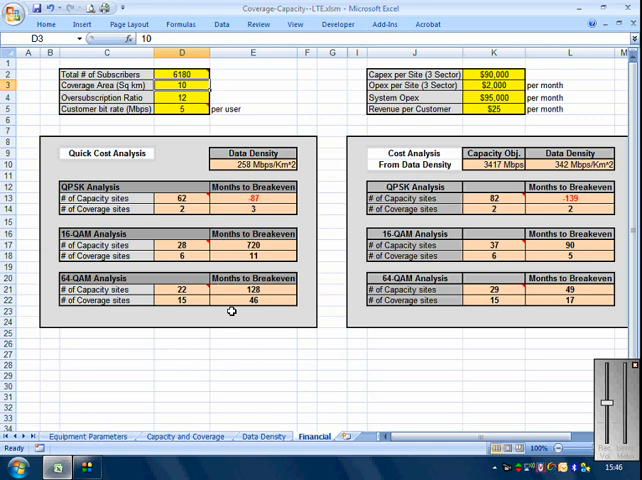
{"action": "mouse_move", "coordinate": [250, 306]}
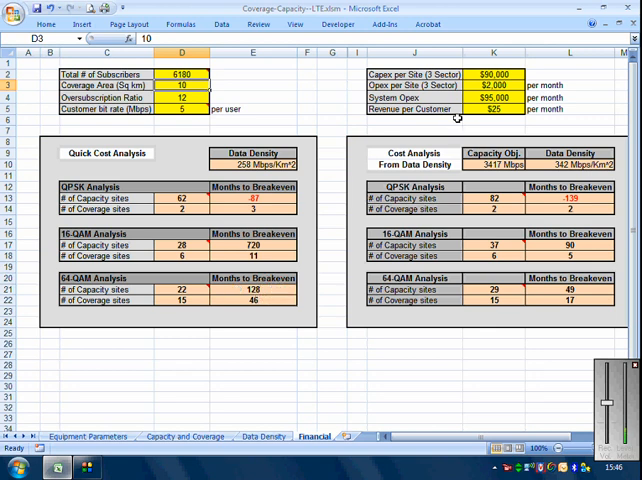
{"action": "left_click", "coordinate": [496, 86]}
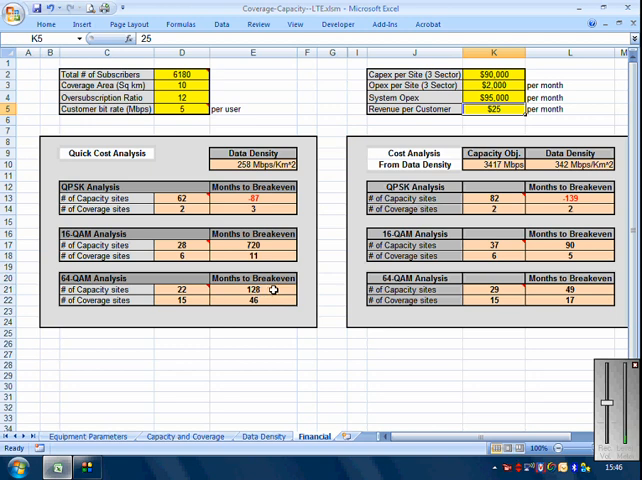
{"action": "mouse_move", "coordinate": [504, 108]}
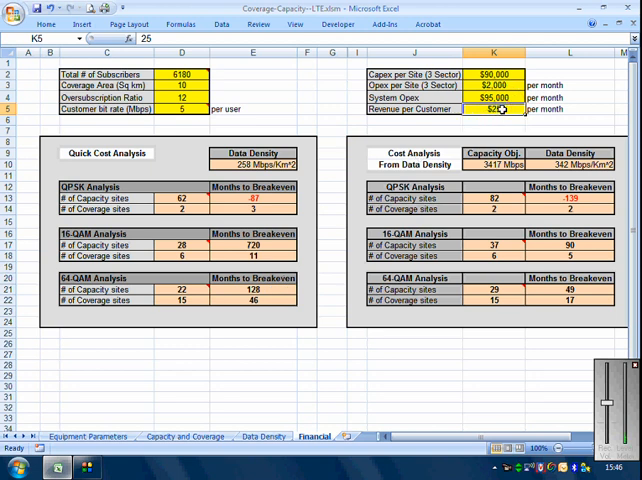
Step: Set revenue per customer to $50 so months to breakeven recalculate lower
{"action": "type", "text": "50"}
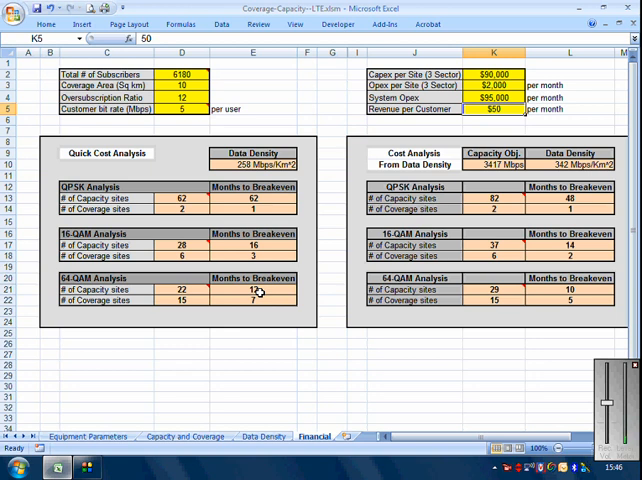
{"action": "mouse_move", "coordinate": [178, 76]}
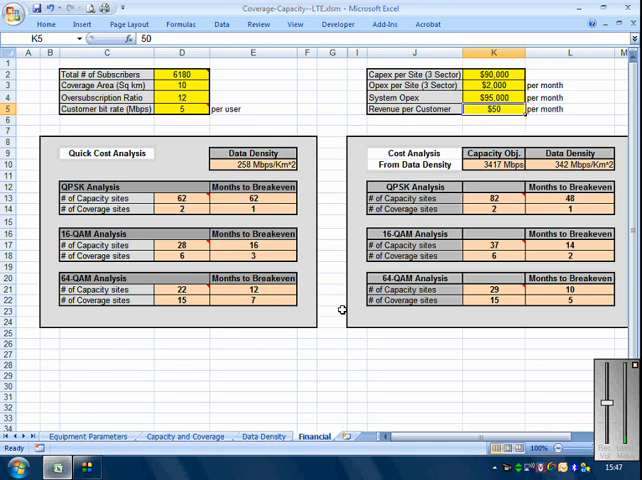
{"action": "mouse_move", "coordinate": [202, 348]}
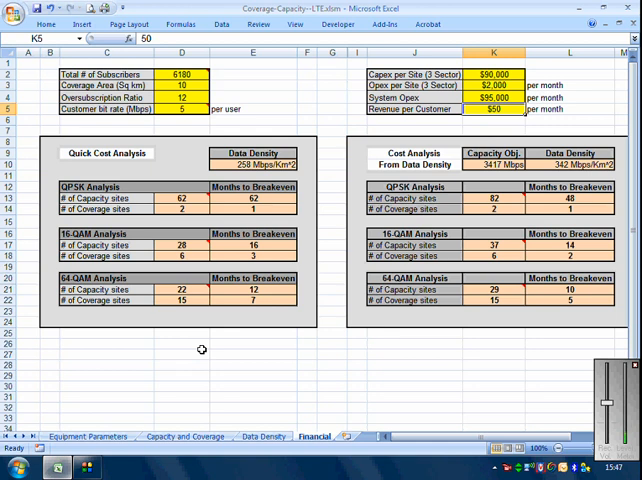
{"action": "mouse_move", "coordinate": [252, 344]}
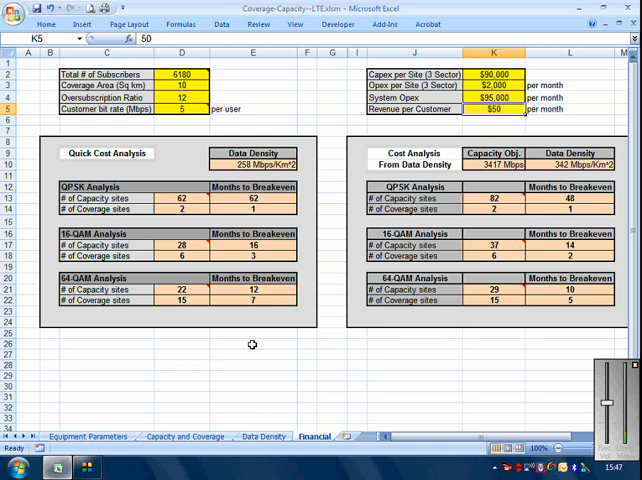
{"action": "mouse_move", "coordinate": [144, 416]}
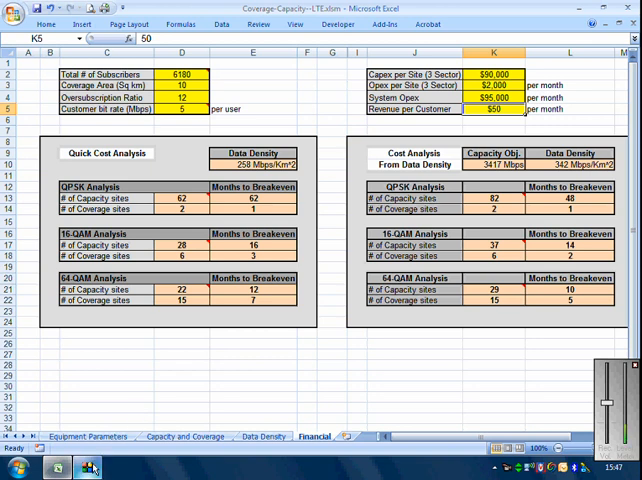
{"action": "mouse_move", "coordinate": [90, 436]}
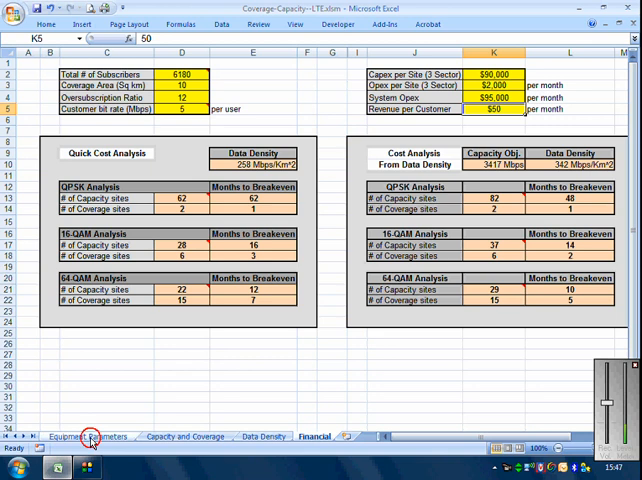